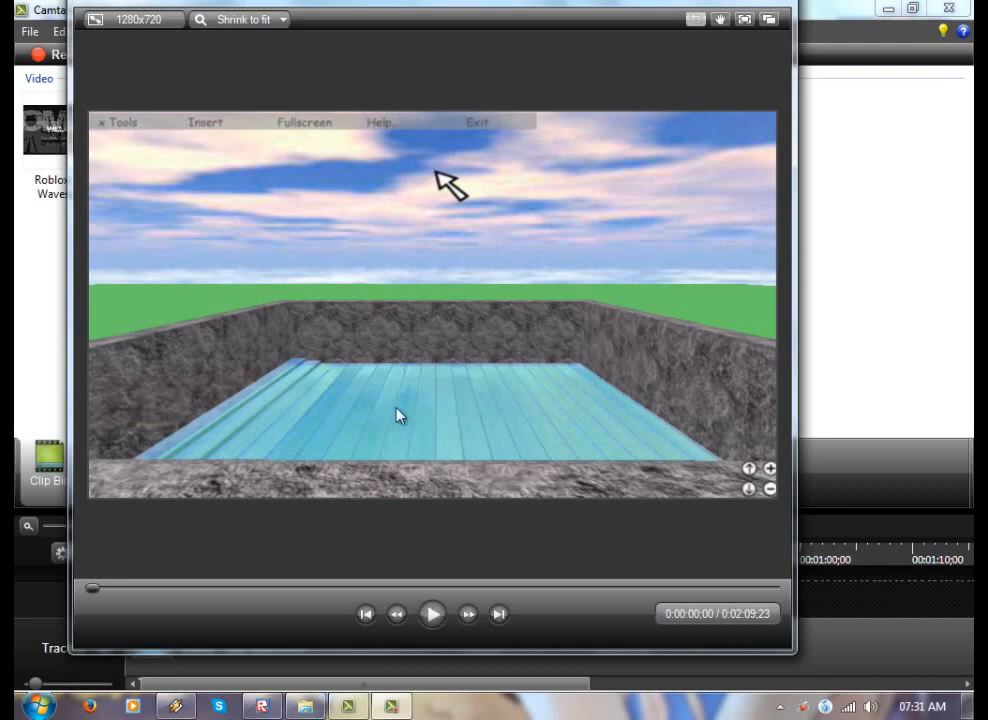
# Close the Camtasia preview and bring up Waves example.rbxl in ROBLOX Studio
pyautogui.click(432, 613)
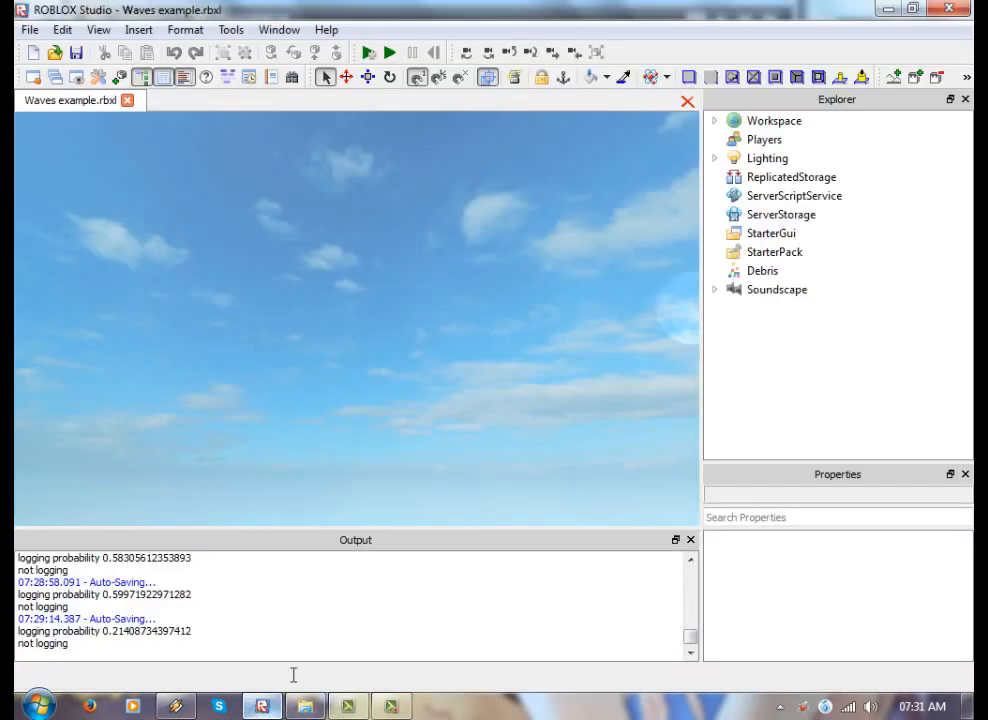
# Play Solo the Waves place and expand Workspace to show Script, amplitude, frequency and Blah
pyautogui.click(389, 52)
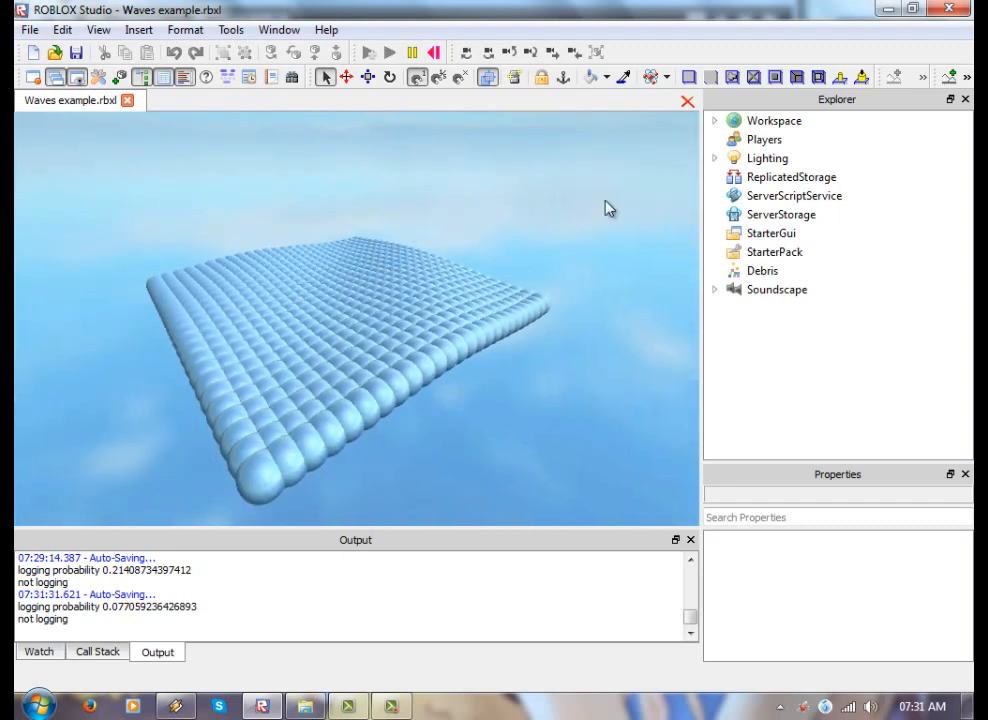
pyautogui.click(715, 120)
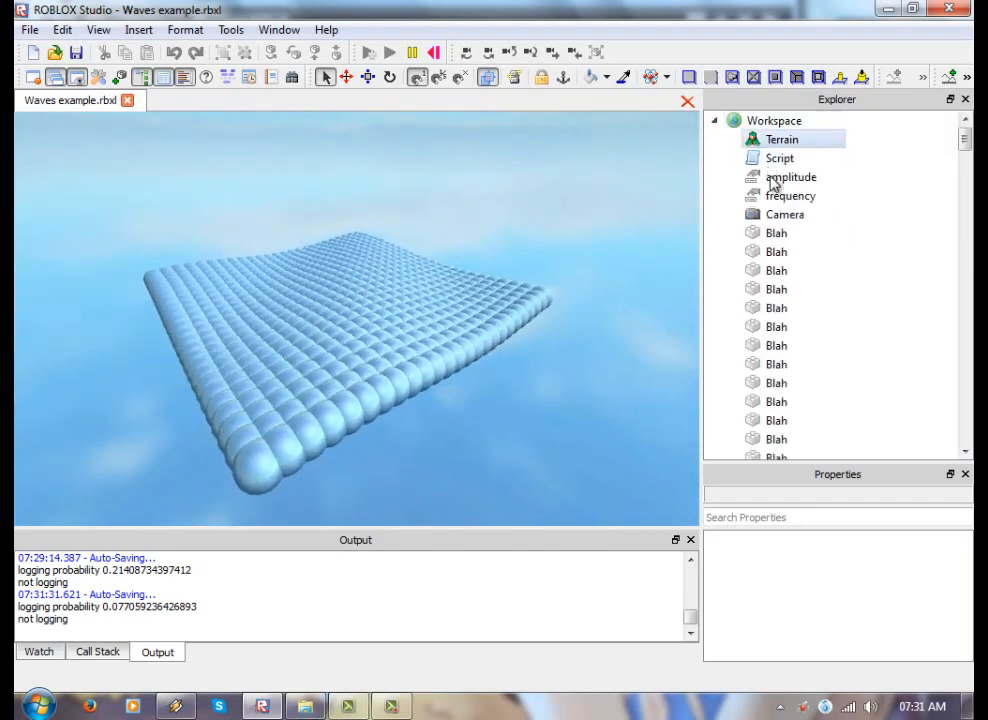
# View the amplitude value (1) and the frequency value (1204) in Properties
pyautogui.click(790, 195)
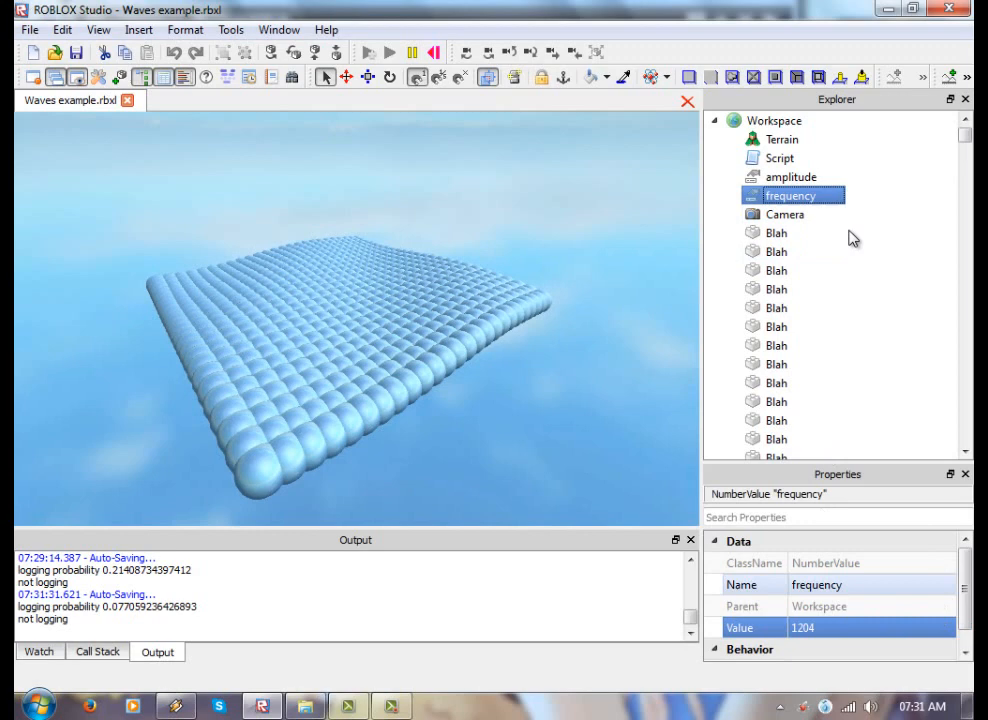
pyautogui.click(790, 176)
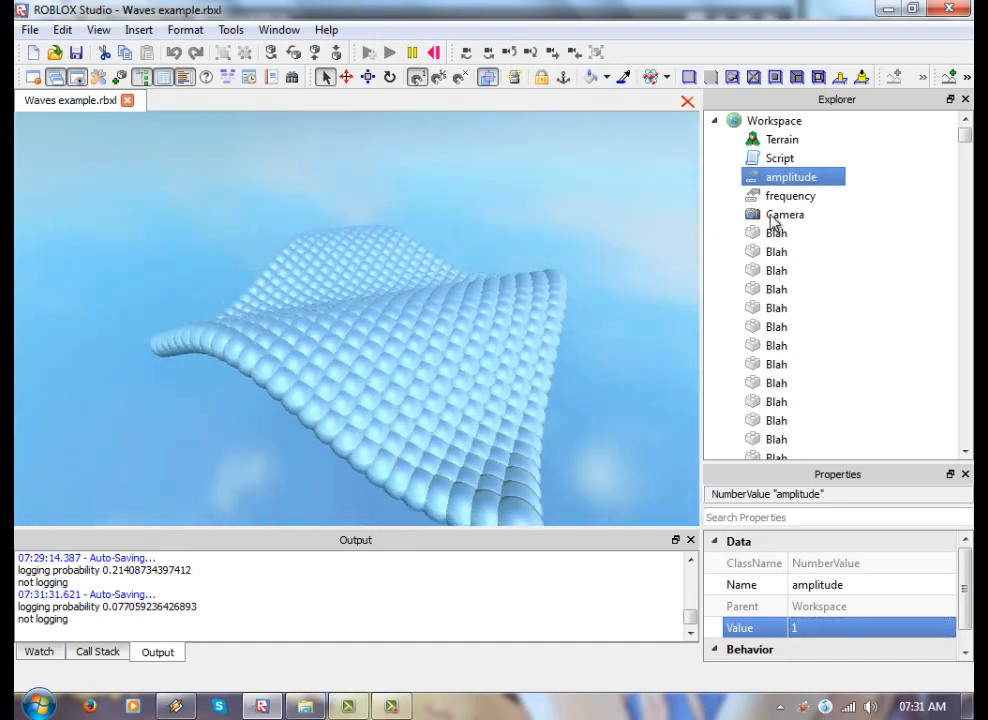
pyautogui.click(790, 195)
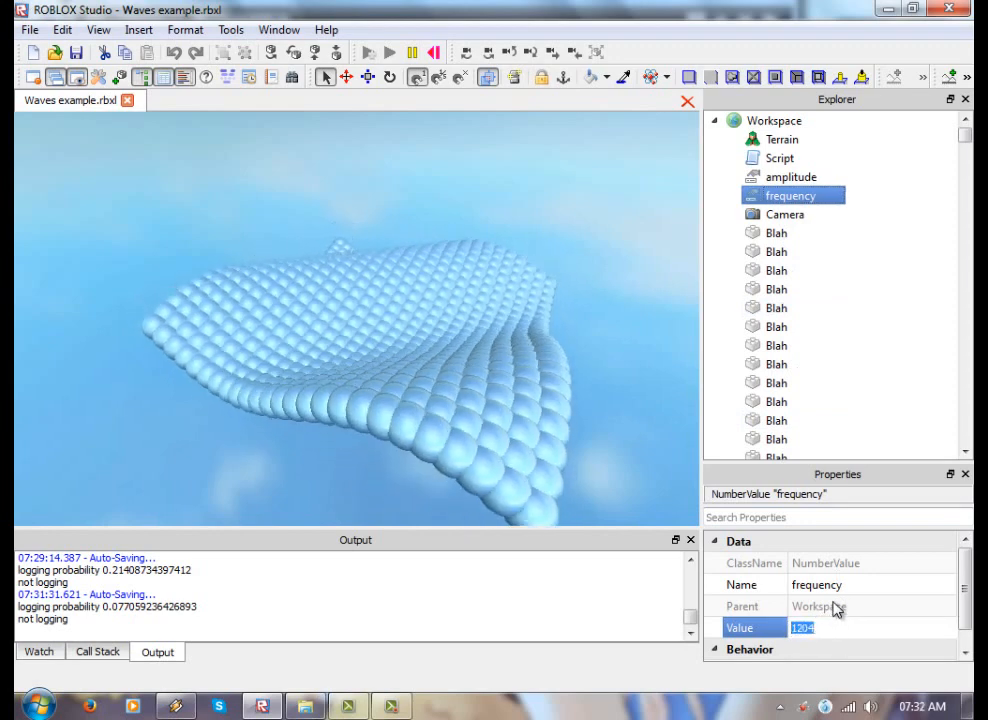
# Try a frequency of 1000, then enter 1204 in the frequency Value field
pyautogui.rightClick(803, 628)
pyautogui.write('1000')
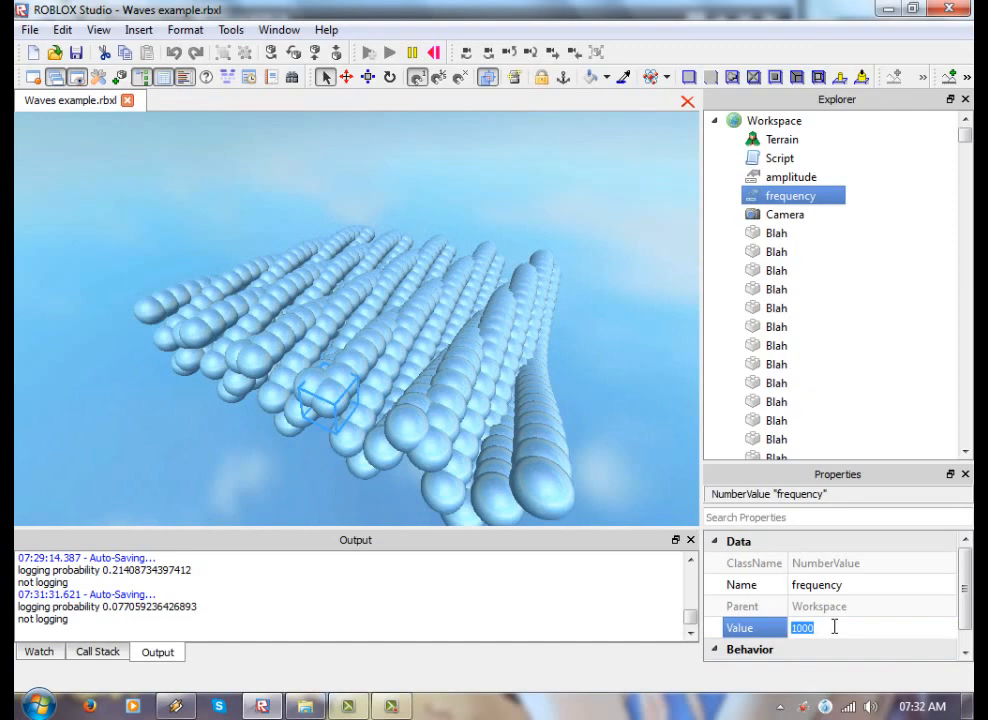
pyautogui.write('1204')
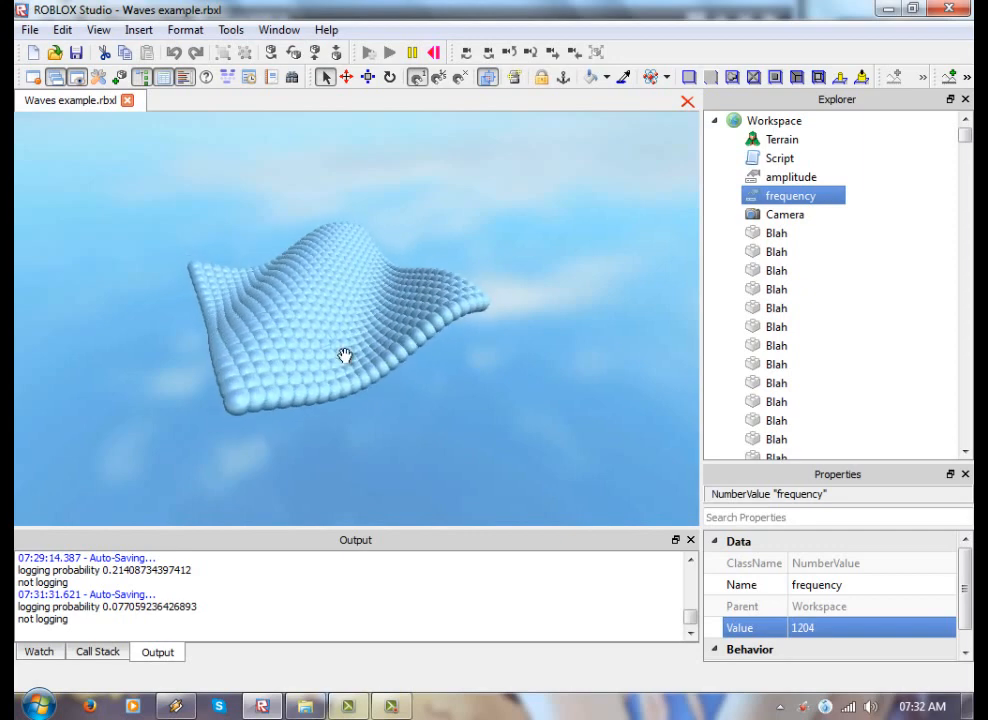
pyautogui.moveTo(447, 391)
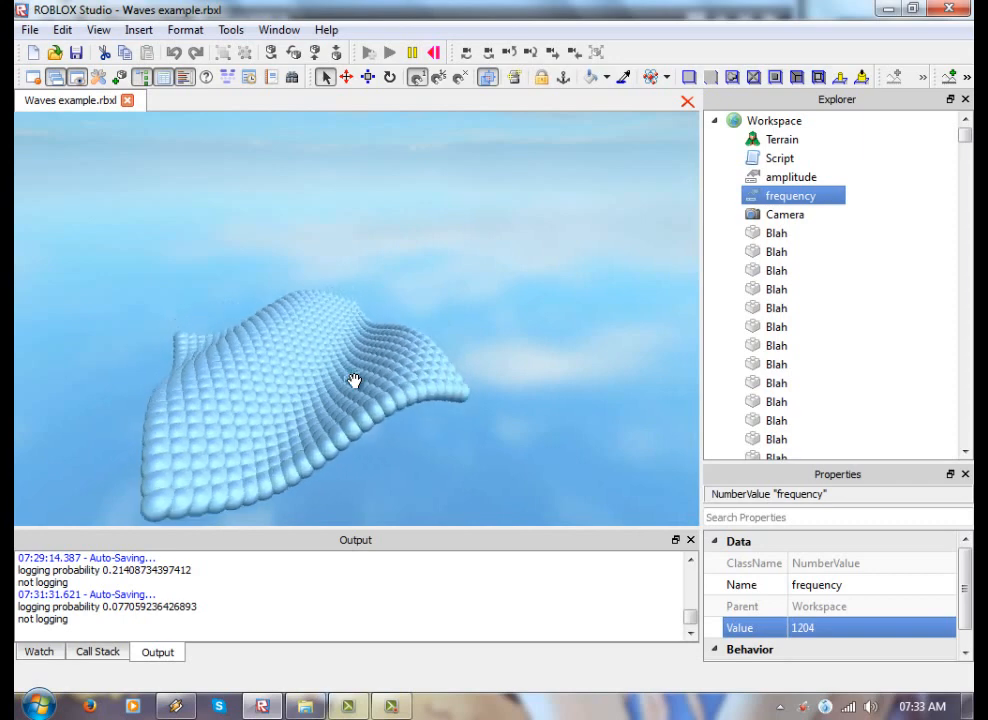
pyautogui.moveTo(658, 268)
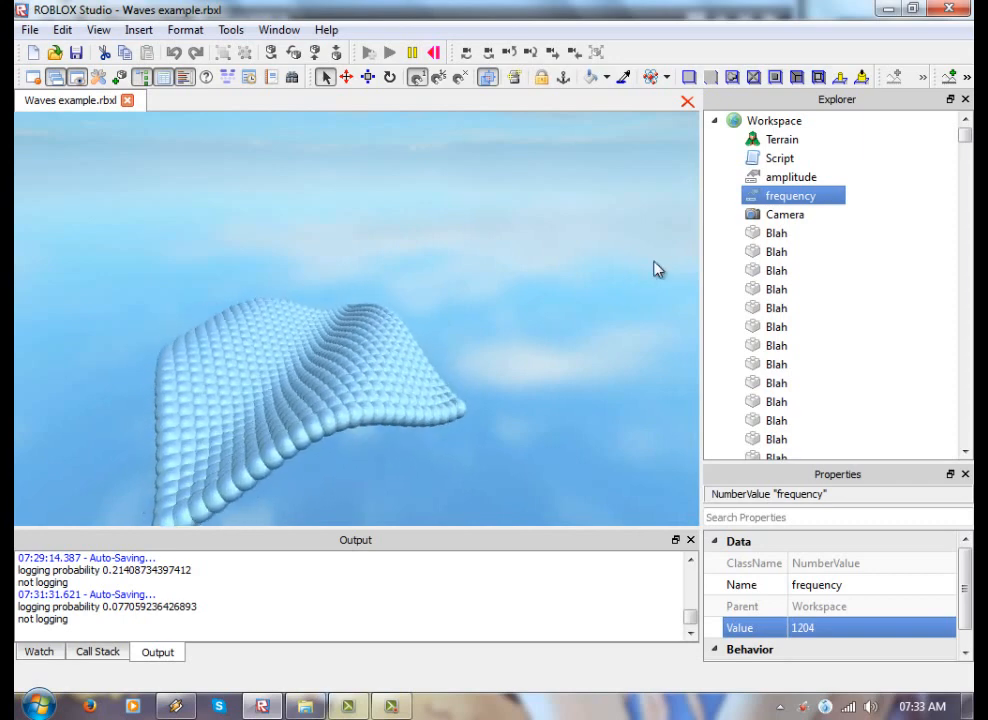